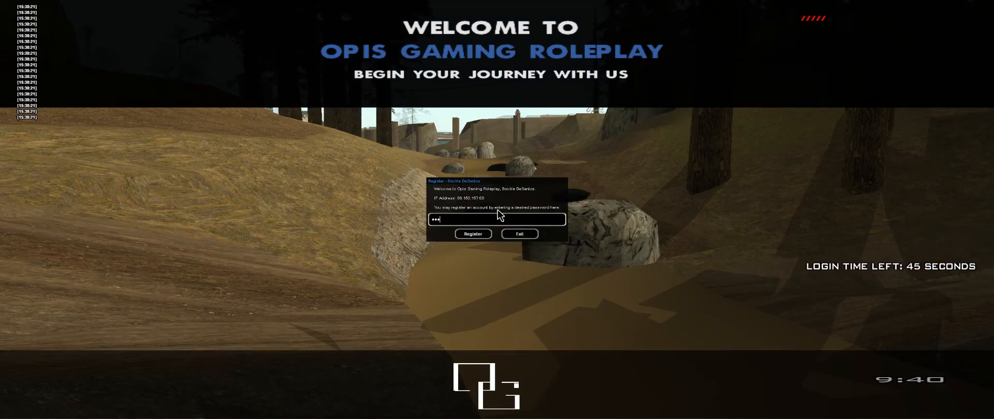
Register the account with a password, choose a Male character and submit the email address
click(472, 234)
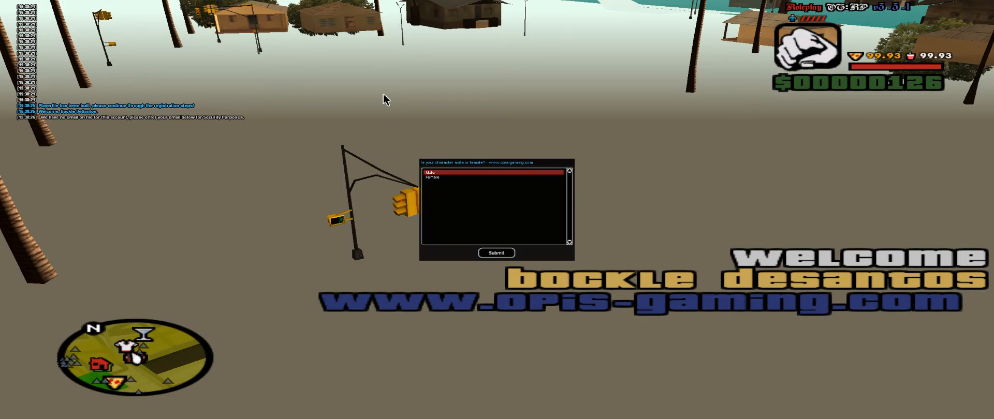
click(495, 252)
text(qwcews)
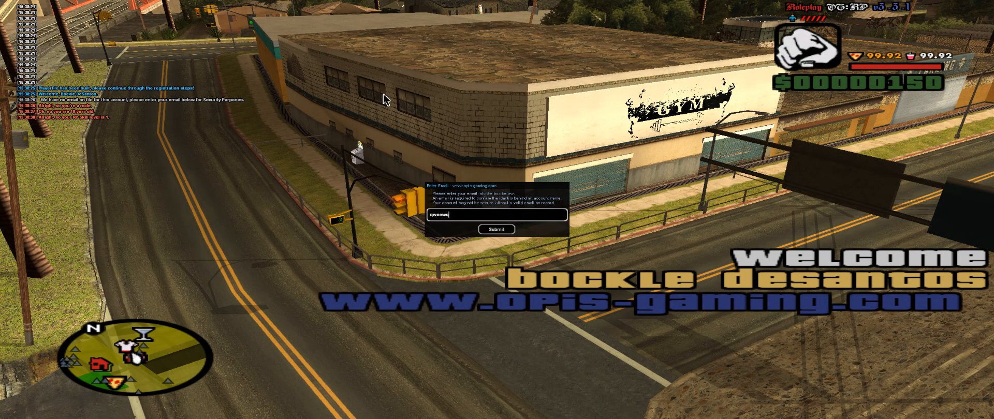
click(496, 228)
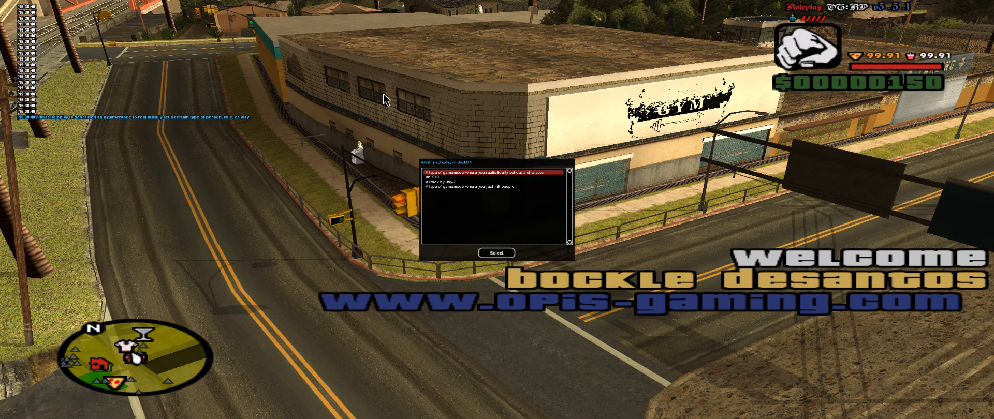
Answer the roleplay quiz questions on roleplay, MG and local OOC chat
click(496, 252)
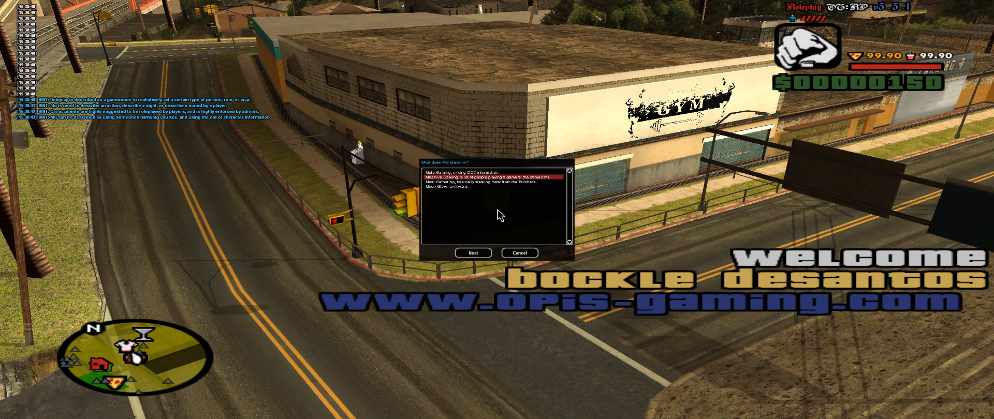
click(472, 253)
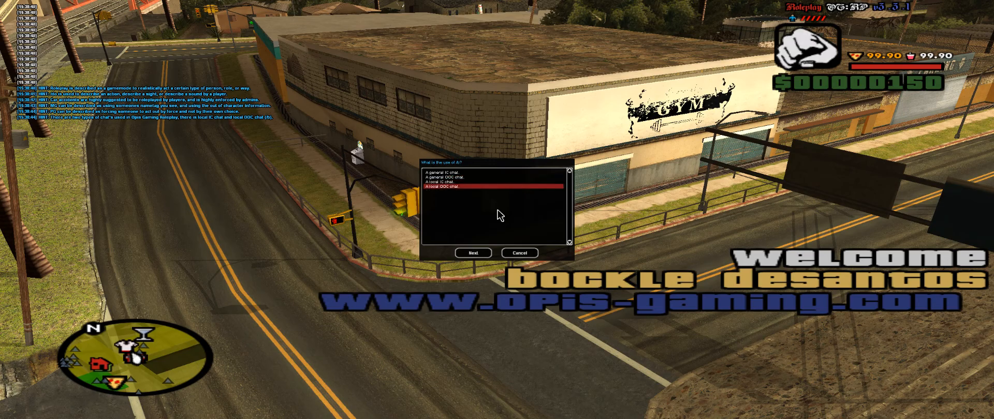
click(472, 253)
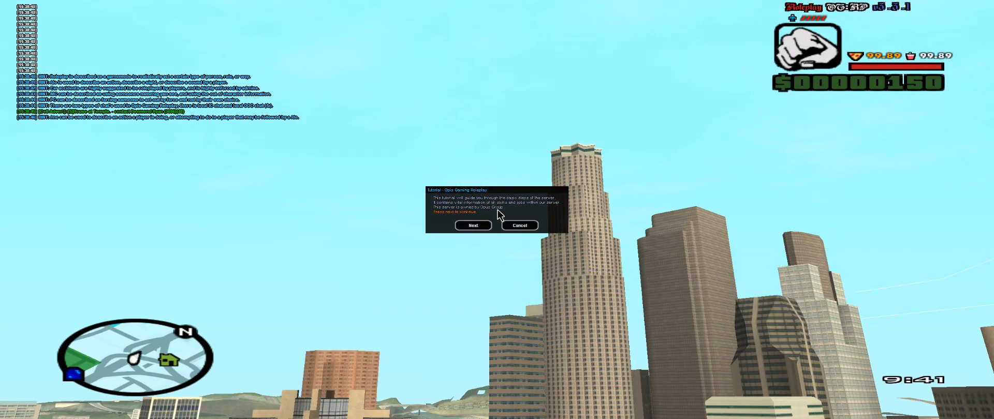
Advance through the tutorial pages — introduction, smuggler job, law enforcement, news, dealership, traffic laws — to the spawn point list
click(472, 226)
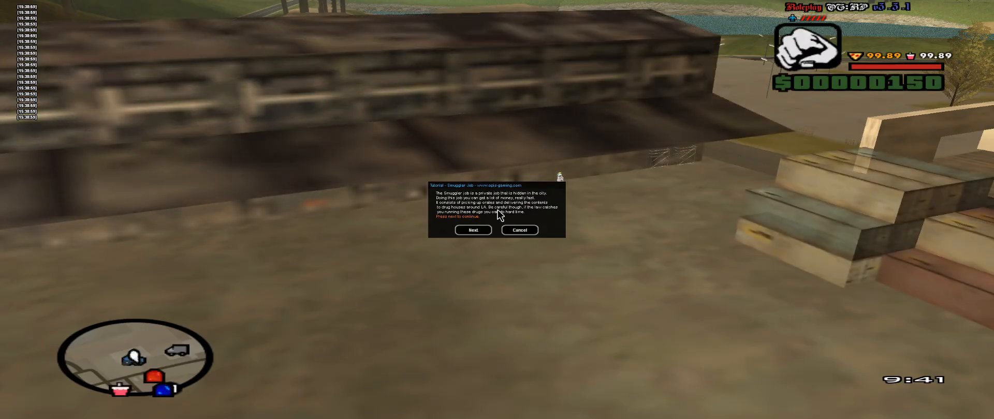
click(473, 230)
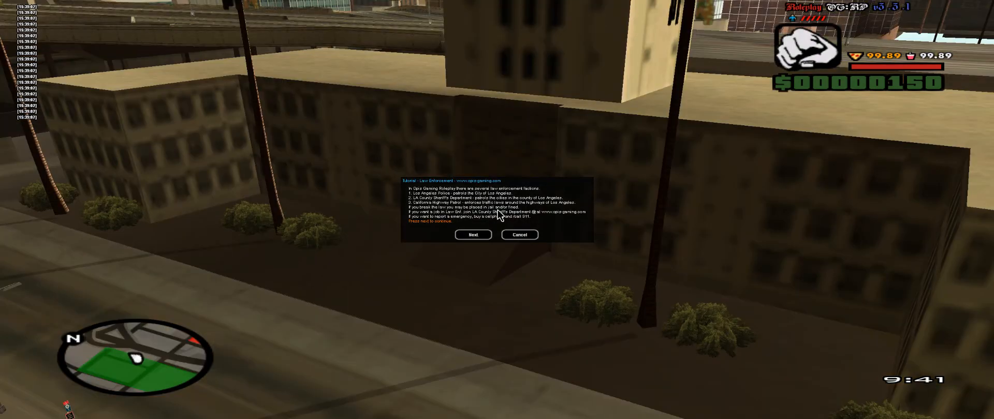
click(473, 235)
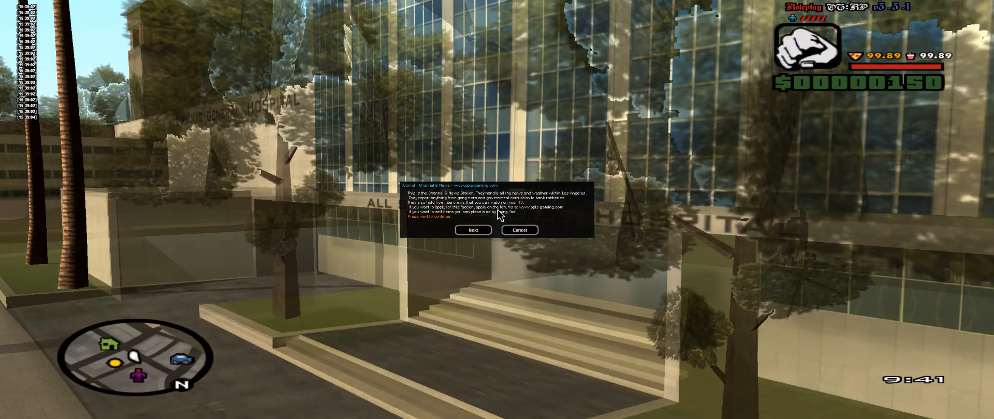
click(473, 229)
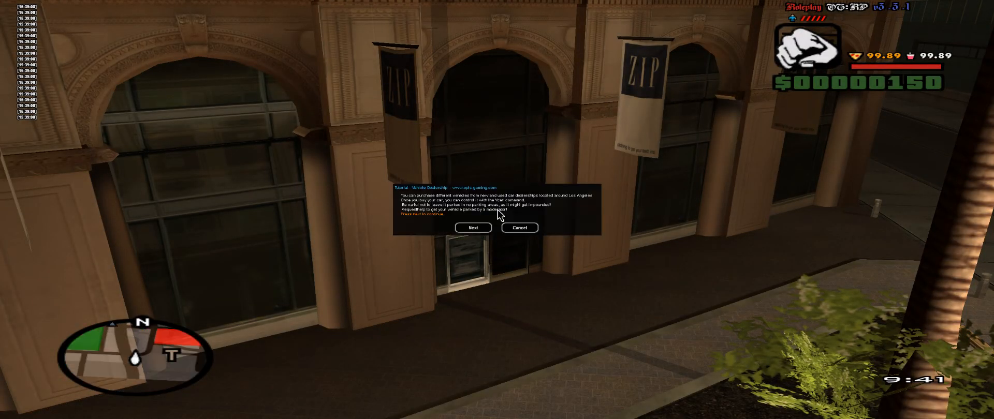
click(472, 228)
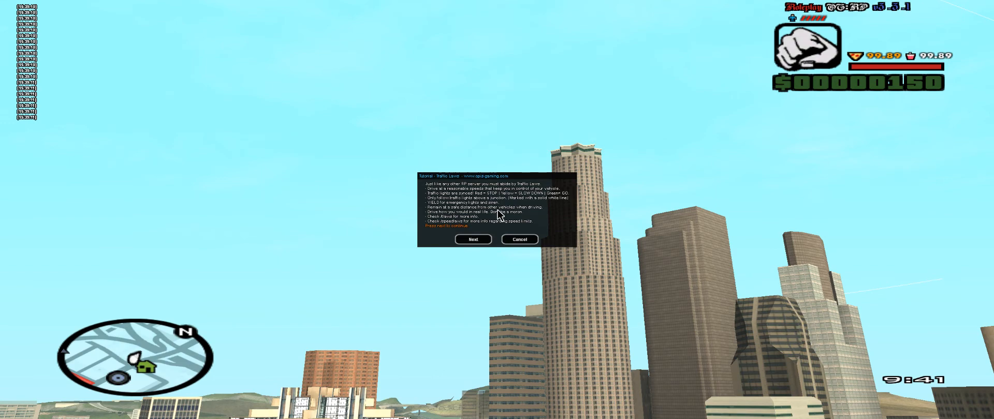
click(472, 239)
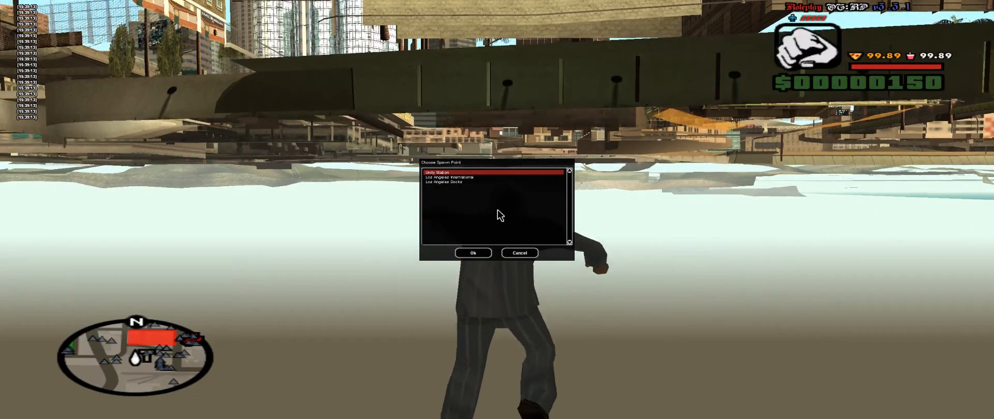
Spawn at Unity Station and buy the chosen outfit in the Binco skin menu
click(472, 253)
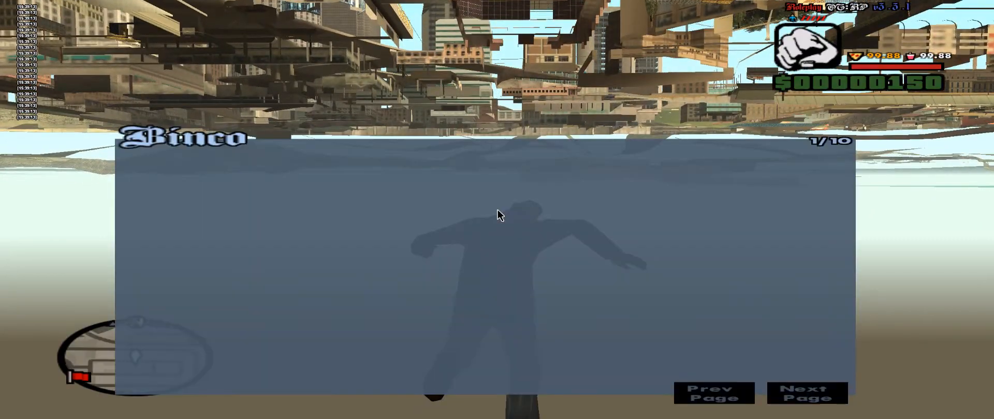
click(807, 392)
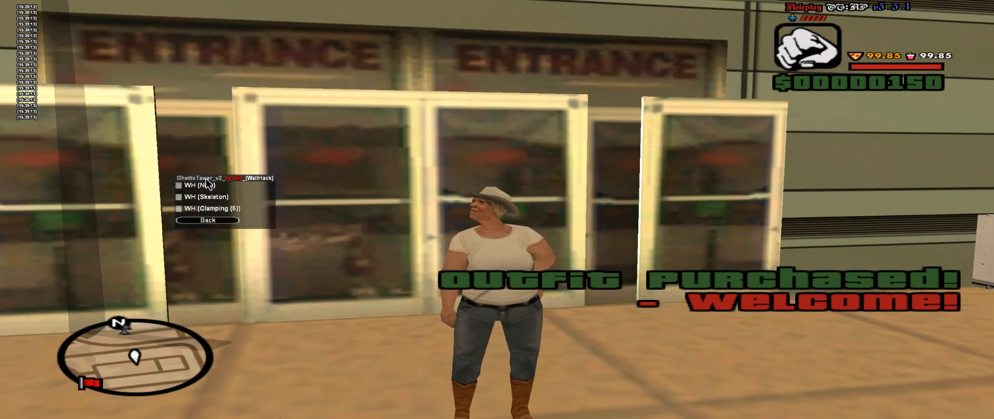
Enable the player-name wallhack and toggle another cheat option in GhettoTaser
click(207, 221)
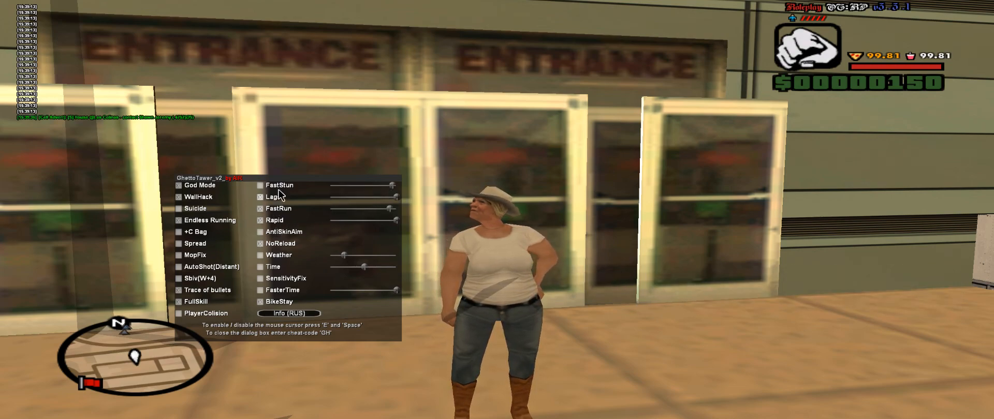
click(259, 196)
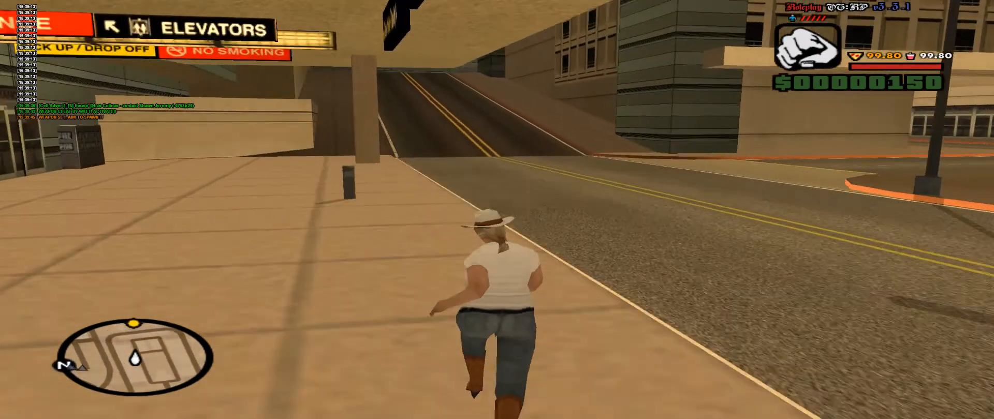
Sprint down the street, reopen GhettoTaser and switch on the FastRun cheat
key(w)
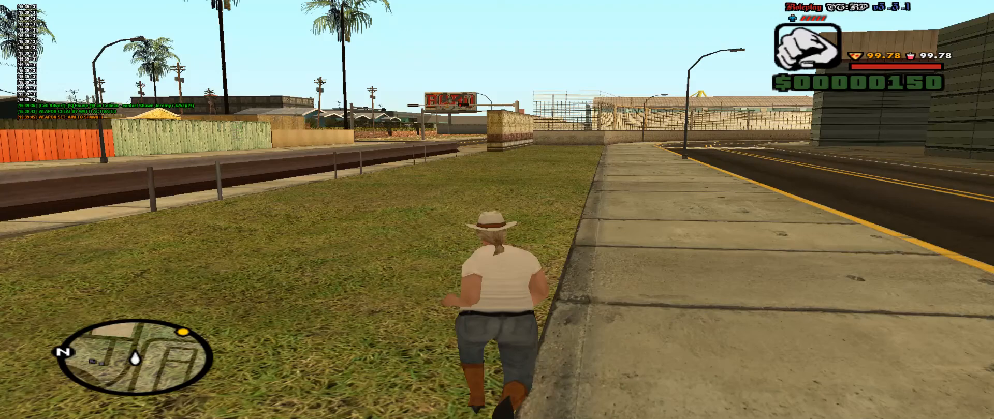
key(w)
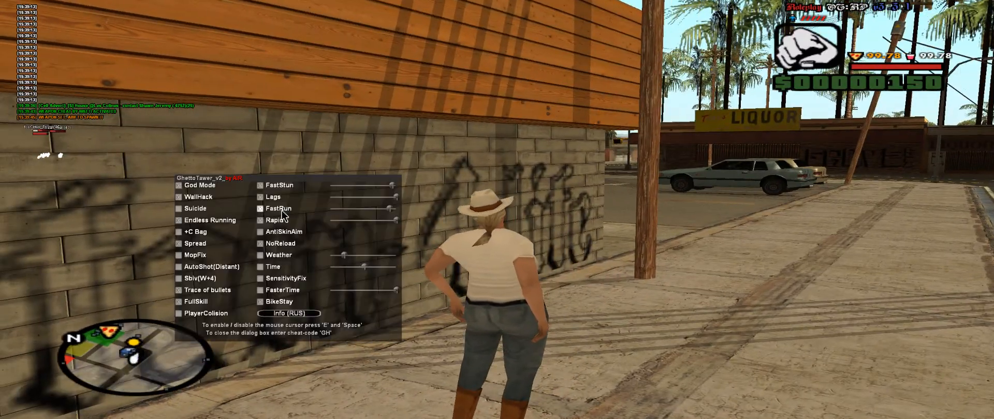
click(260, 197)
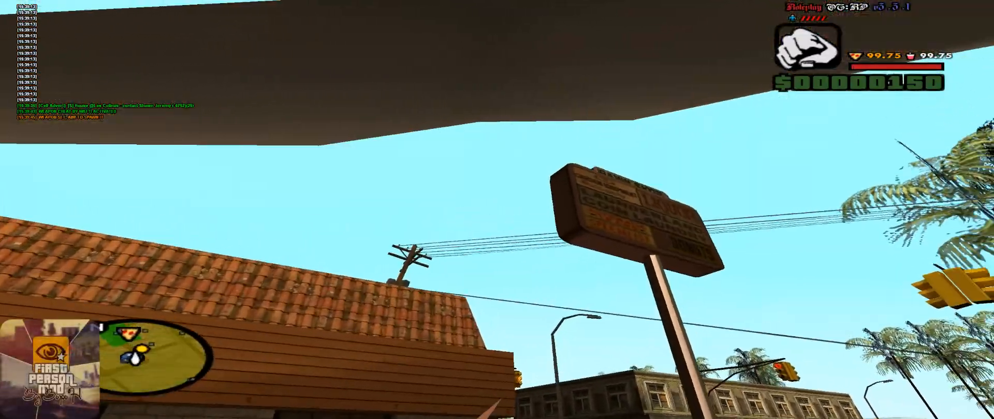
mouse_move(497, 209)
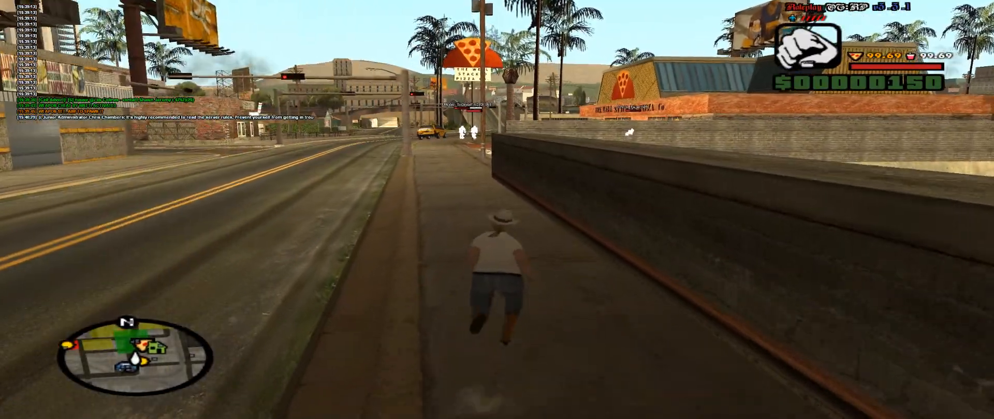
Scope in with the sniper rifle, dismiss the weapon-hack ban notice and write 'haha' into chat
key(w)
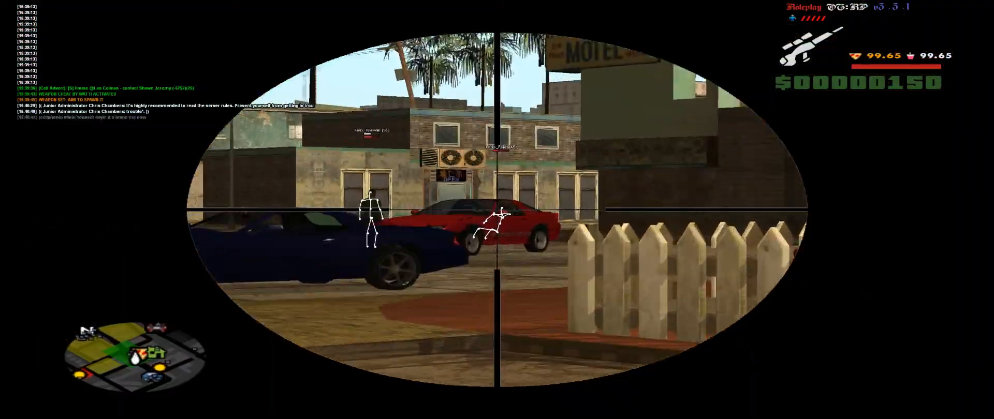
mouse_move(497, 209)
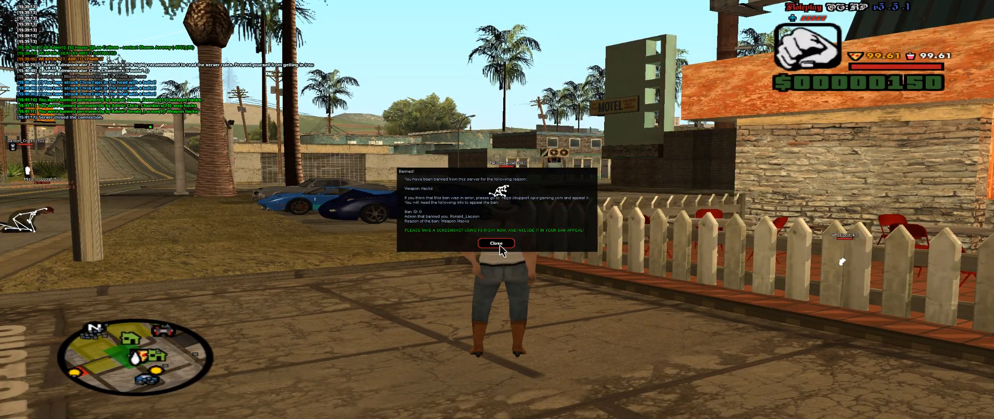
click(494, 243)
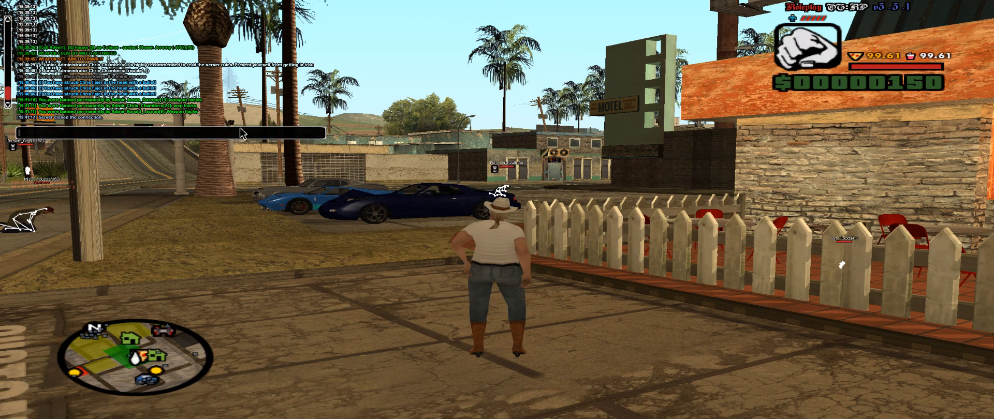
text(haha)
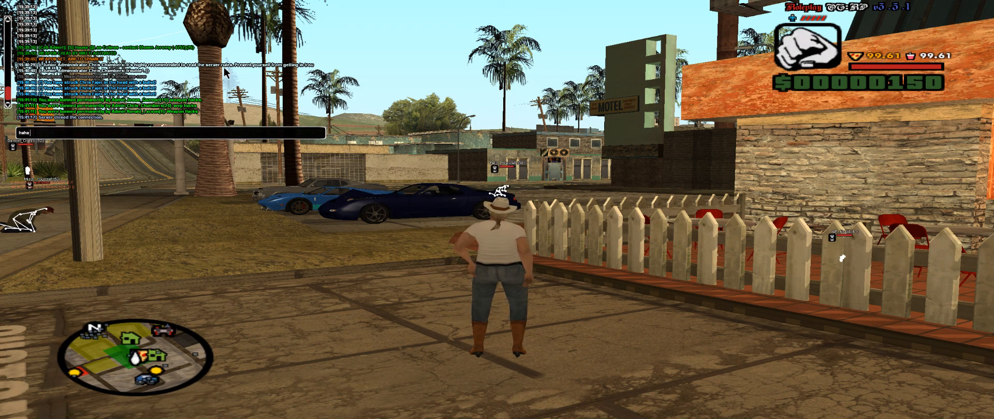